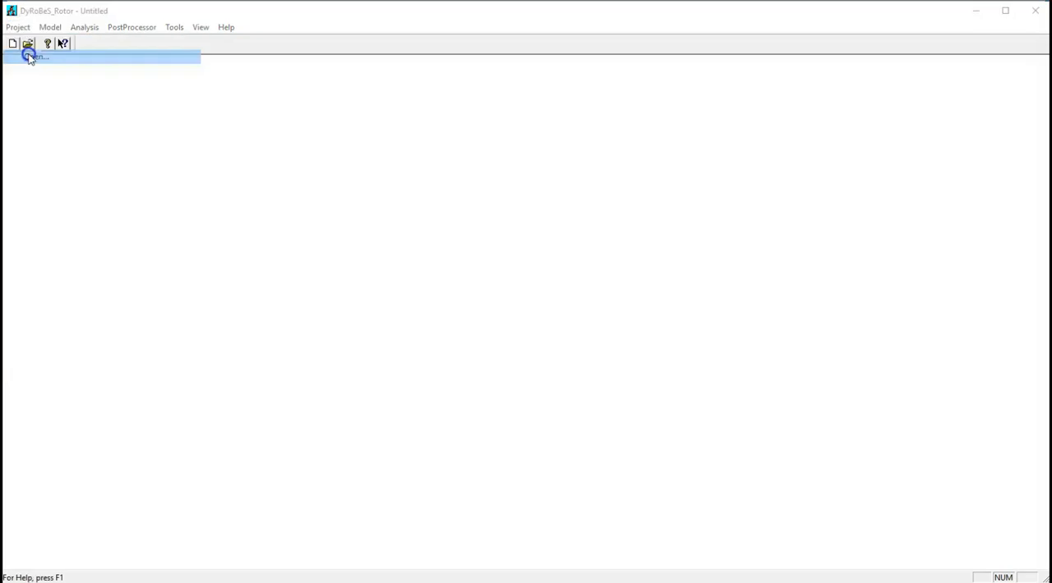
Load the V19_Case 2 _ Turbine 1.rot rotor model.
{"action": "left_click", "coordinate": [27, 43]}
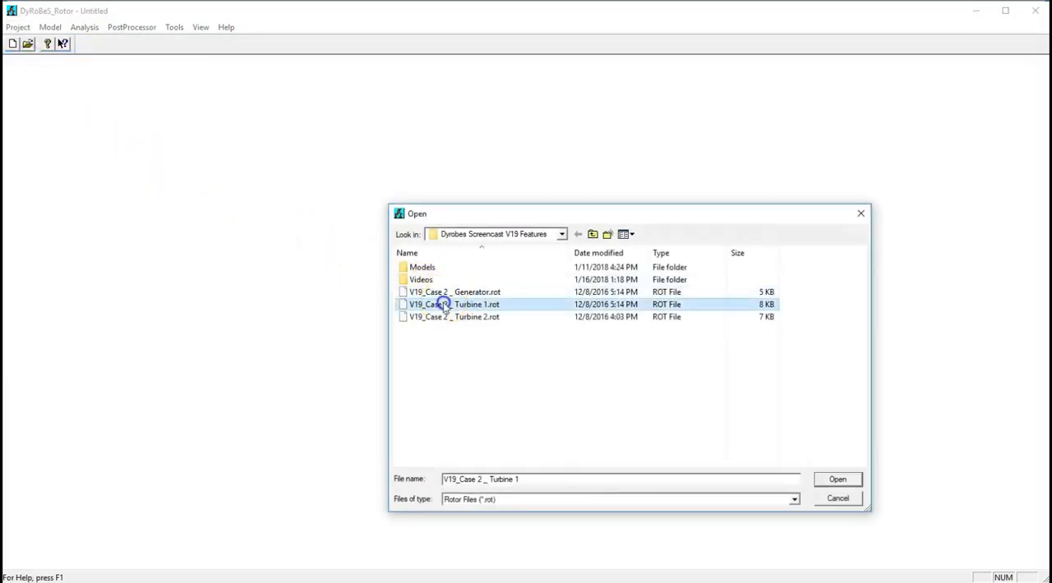
{"action": "left_click", "coordinate": [837, 480]}
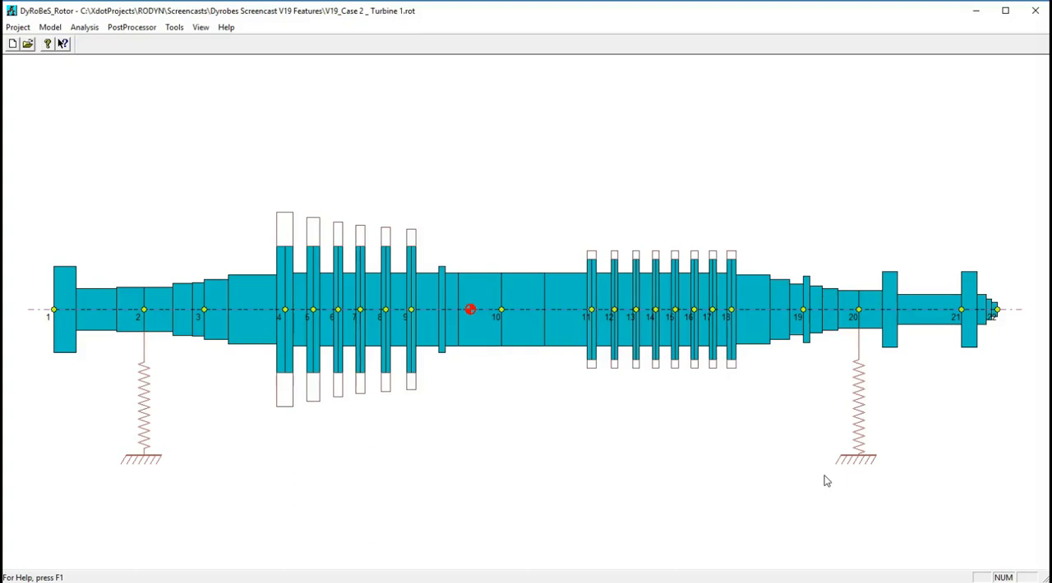
Reverse turbine 1 end to end via Model Flipping and save it as Turbine 1_Flip.rot.
{"action": "left_click", "coordinate": [16, 27]}
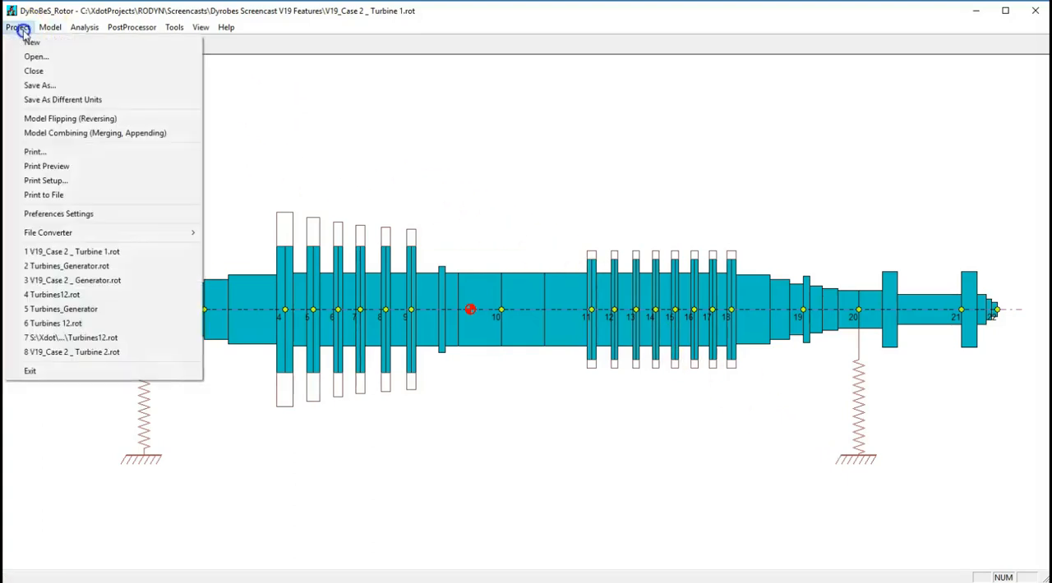
{"action": "mouse_move", "coordinate": [59, 109]}
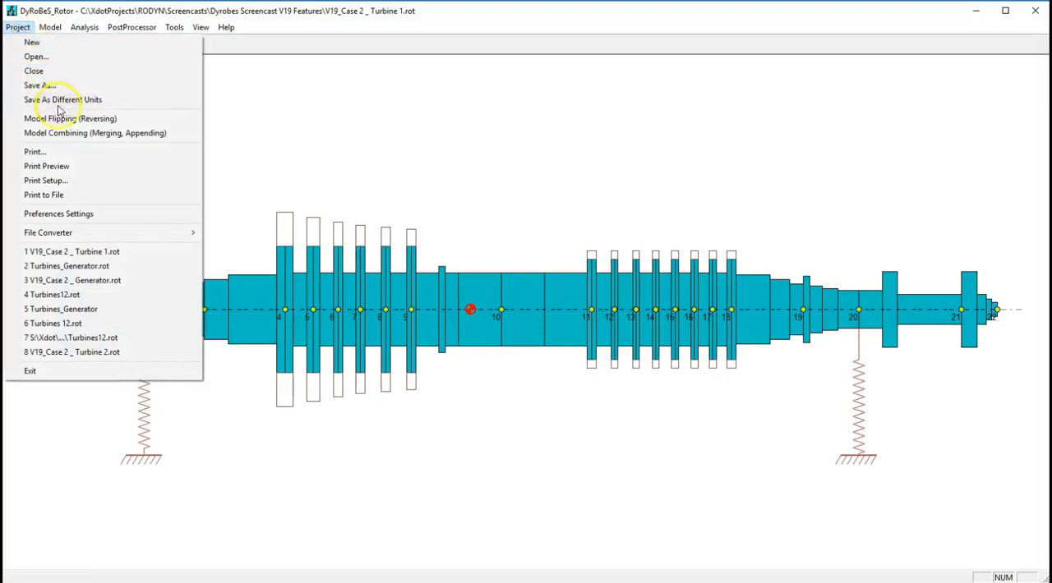
{"action": "left_click", "coordinate": [39, 85]}
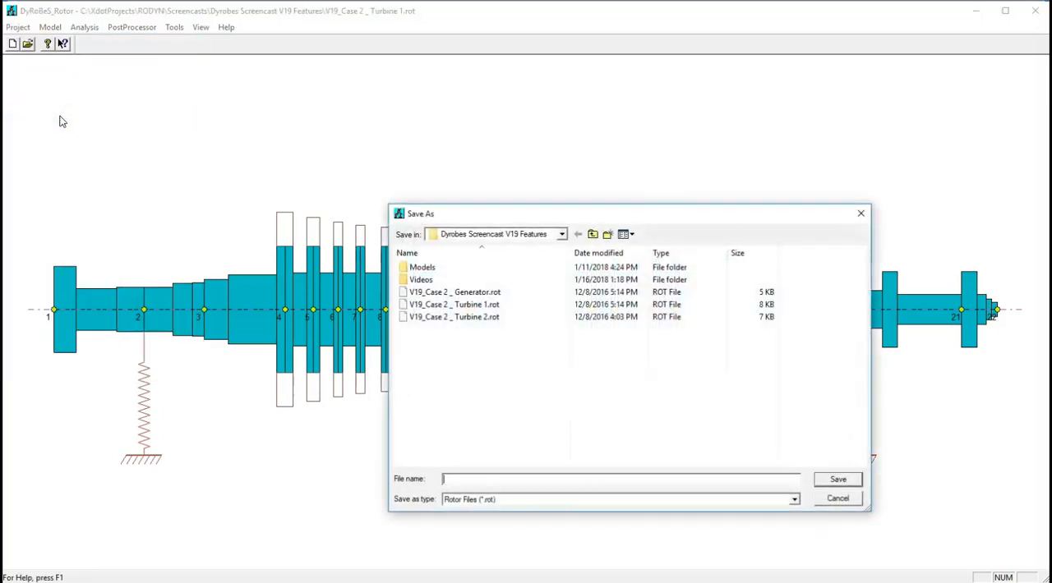
{"action": "left_click", "coordinate": [453, 304]}
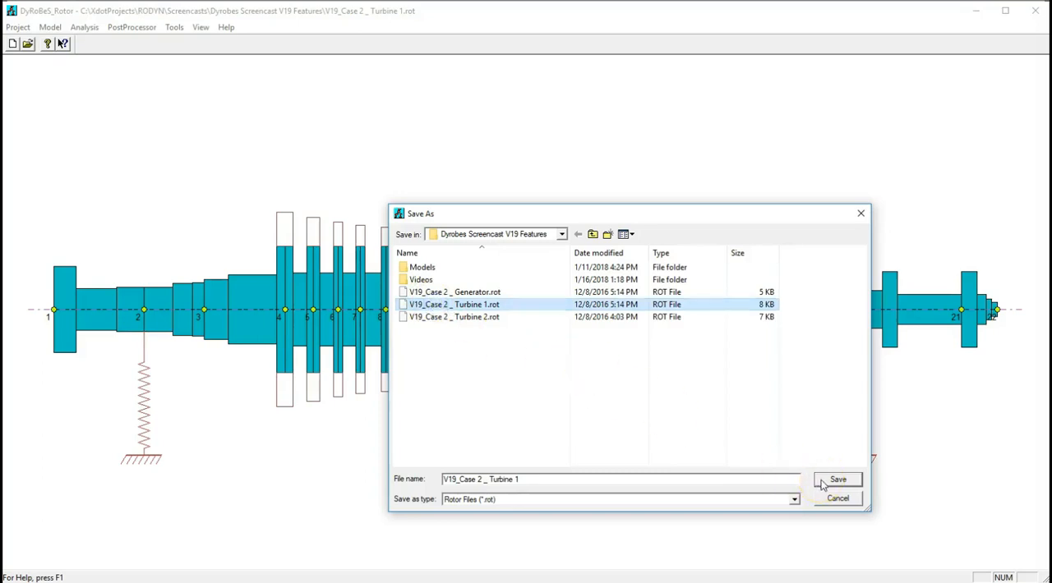
{"action": "mouse_move", "coordinate": [592, 478]}
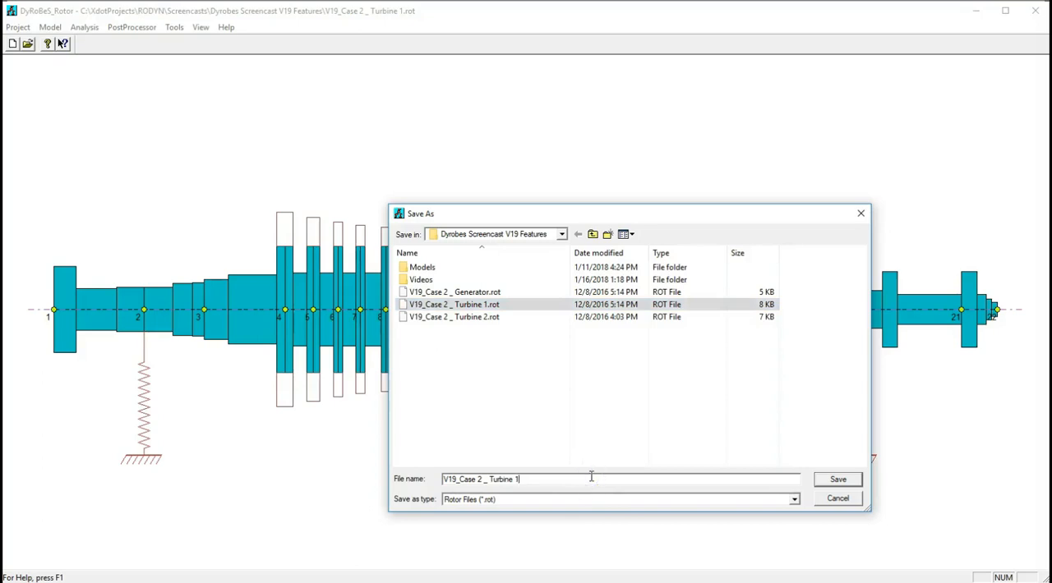
{"action": "type", "text": "Flip"}
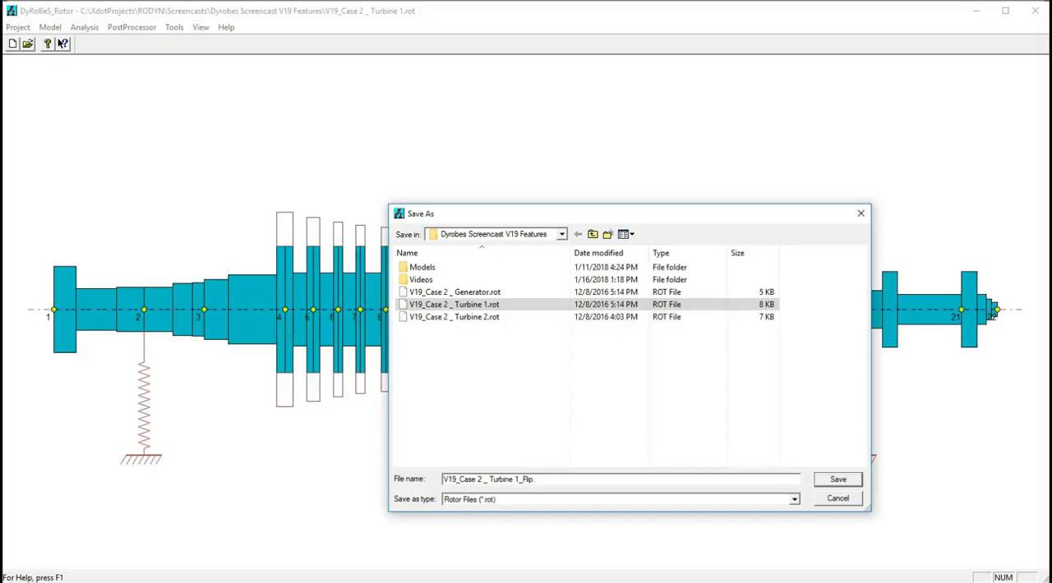
{"action": "type", "text": ".rot"}
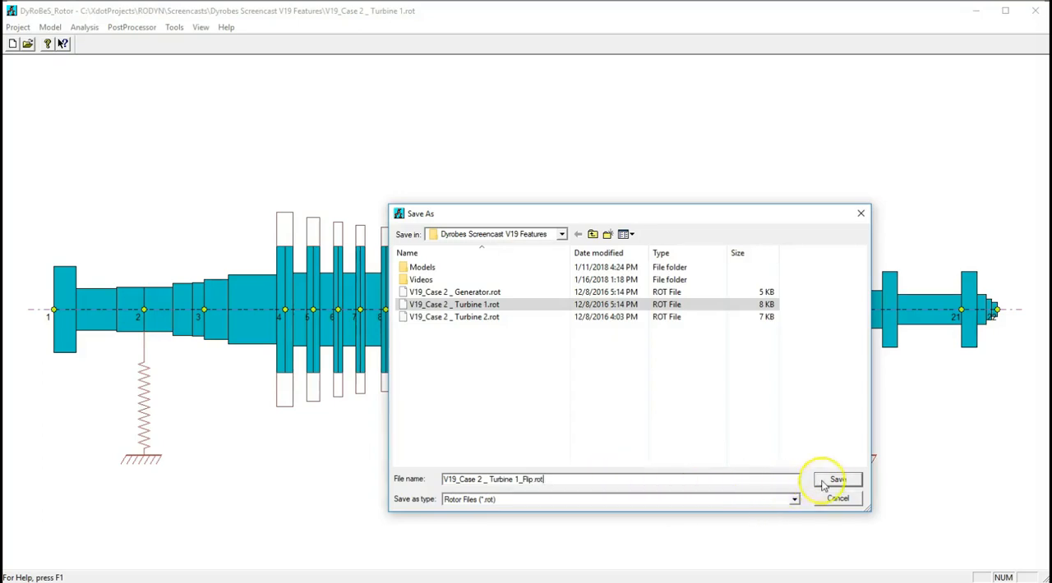
{"action": "left_click", "coordinate": [836, 479]}
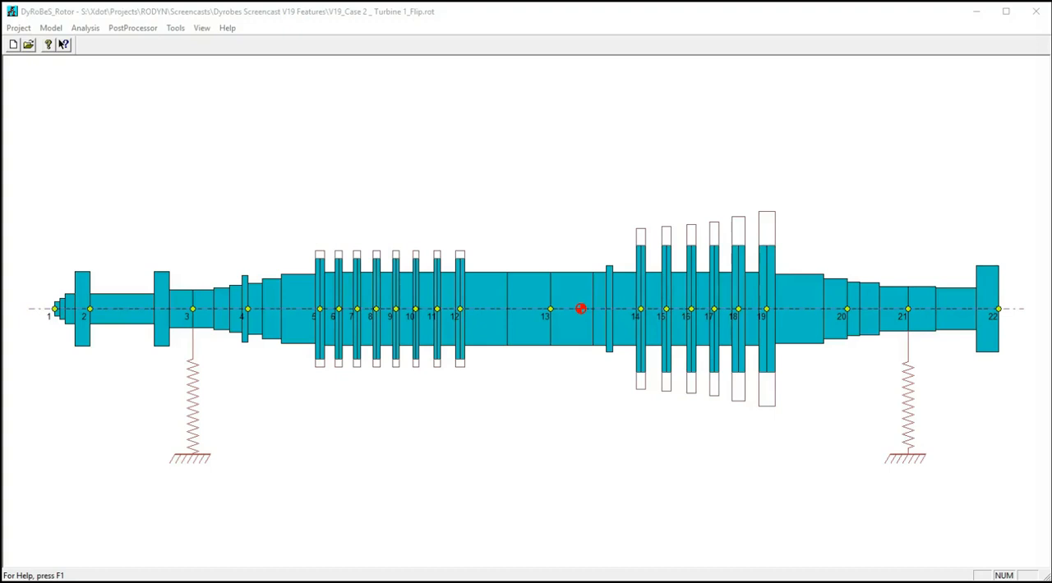
Start Model Combining with flipped turbine 1 as base and V19_Case 2 _ Turbine 2.rot as added model.
{"action": "left_click", "coordinate": [18, 27]}
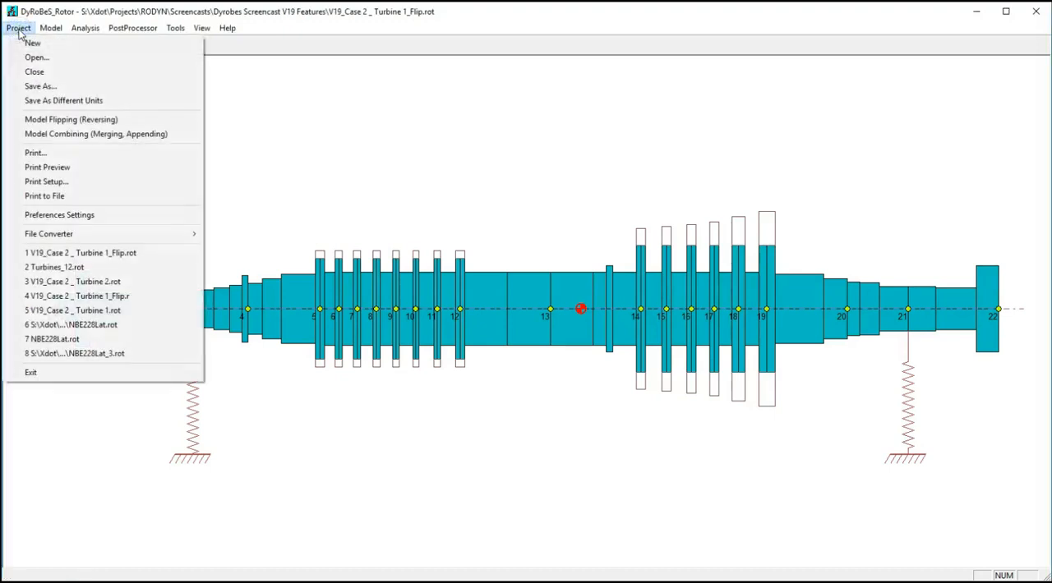
{"action": "left_click", "coordinate": [96, 134]}
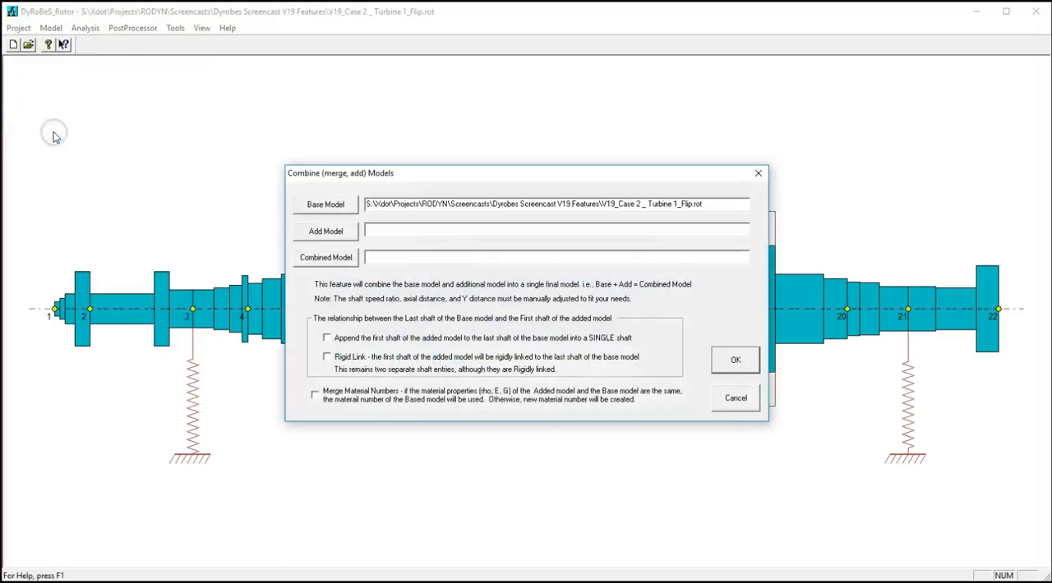
{"action": "mouse_move", "coordinate": [55, 132]}
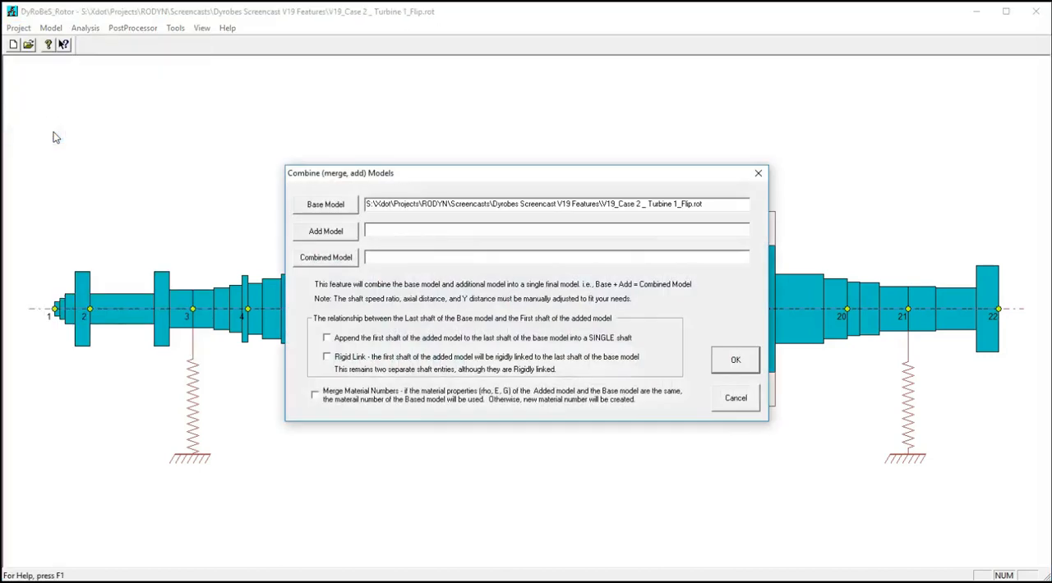
{"action": "mouse_move", "coordinate": [95, 173]}
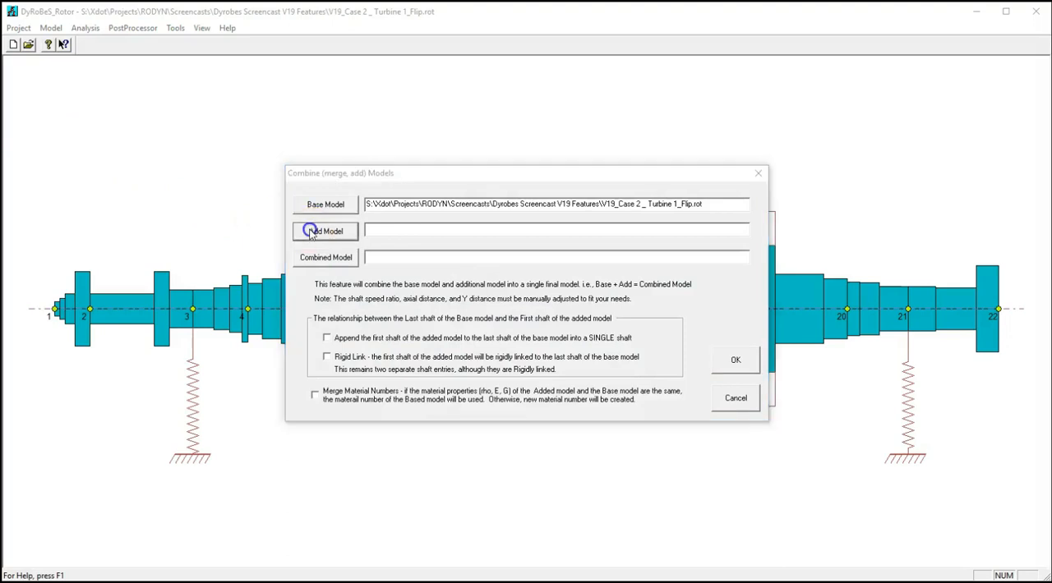
{"action": "left_click", "coordinate": [325, 230]}
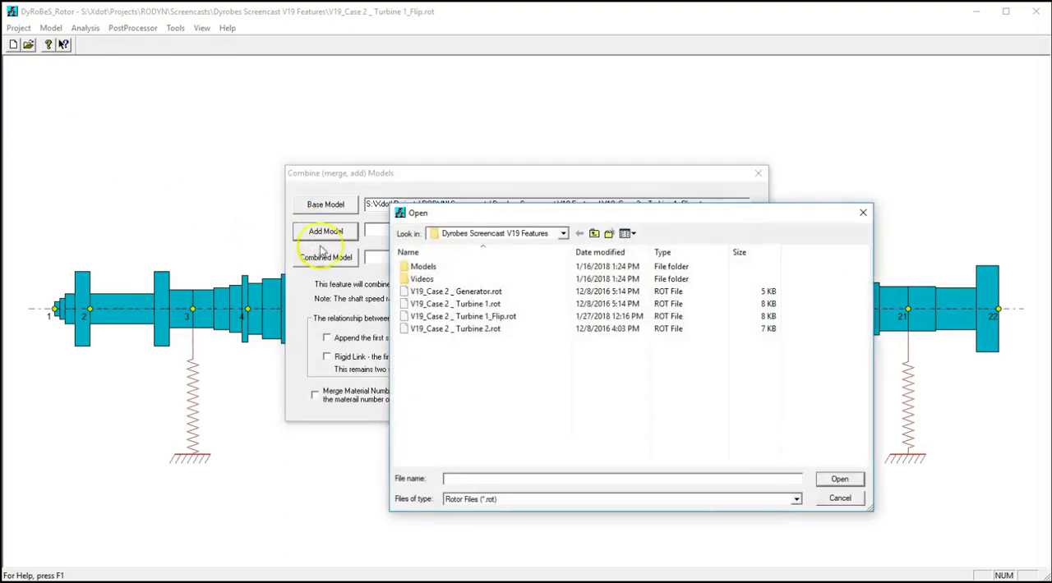
{"action": "left_click", "coordinate": [453, 329]}
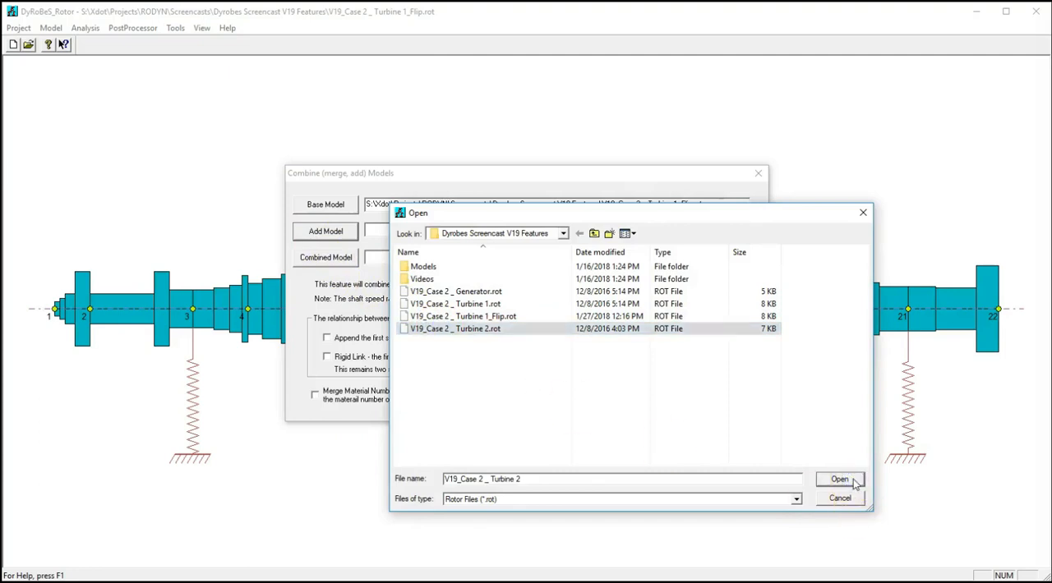
{"action": "left_click", "coordinate": [838, 480]}
{"action": "type", "text": "Turbin"}
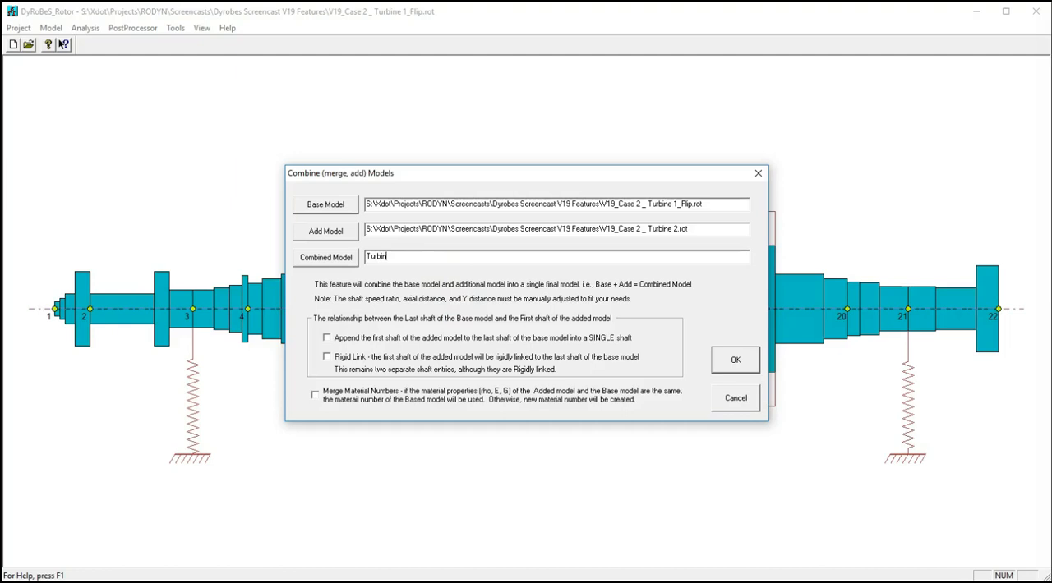
Name the combined model Turbines12.rot, append shafts, and combine turbine 1 with turbine 2.
{"action": "type", "text": "es12"}
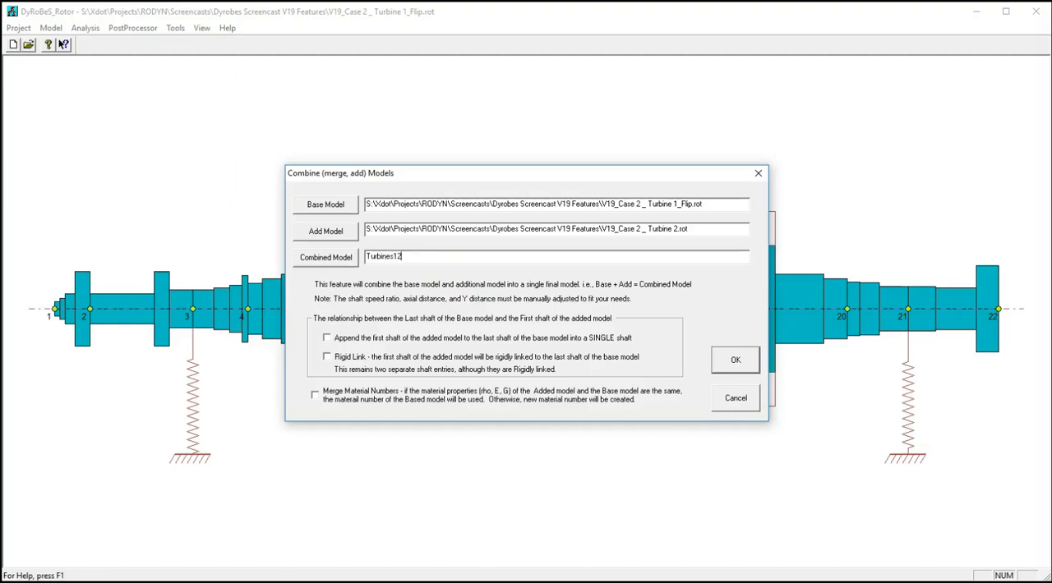
{"action": "type", "text": ".rot"}
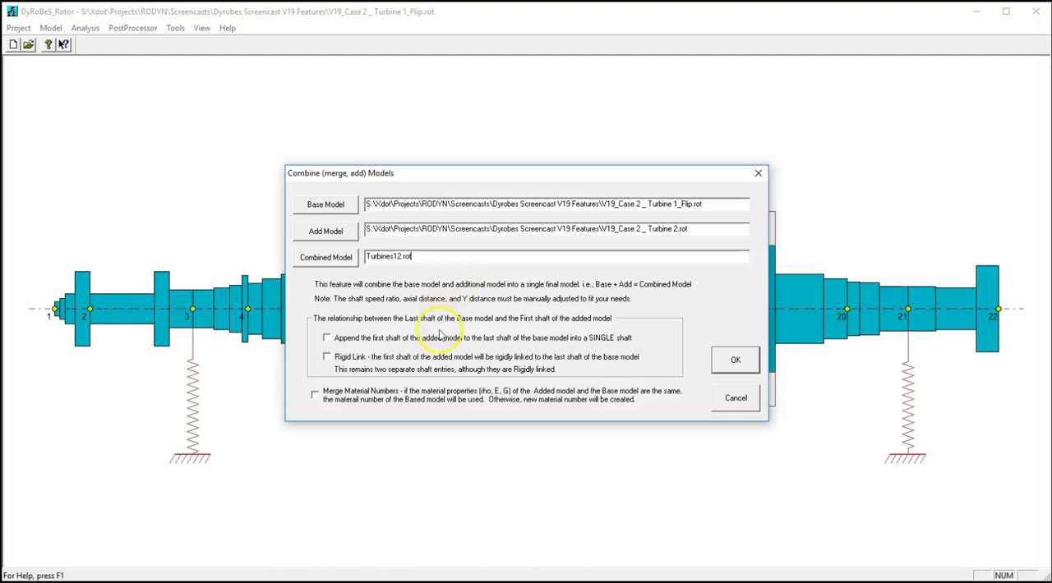
{"action": "left_click", "coordinate": [325, 338]}
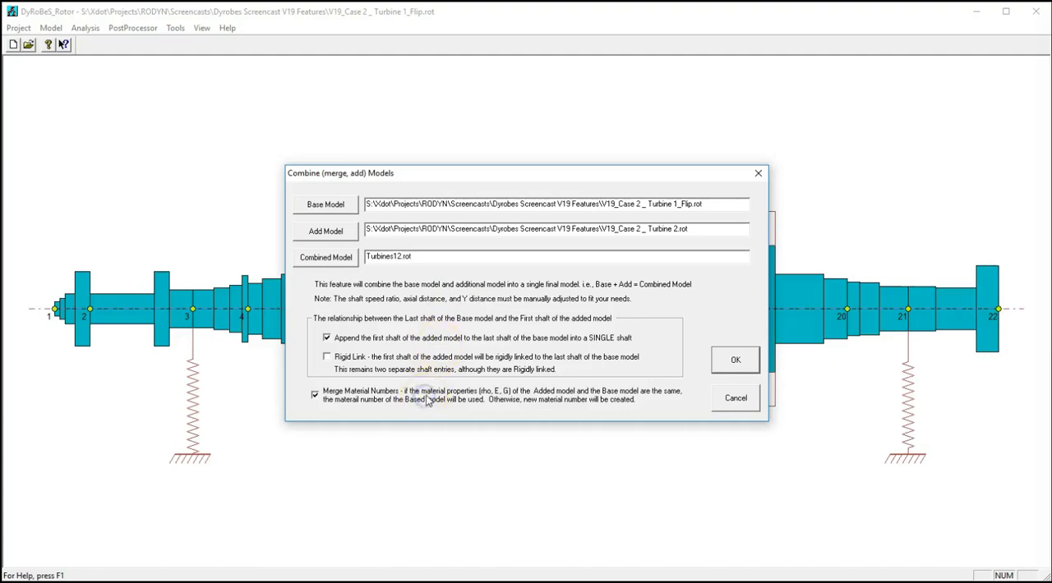
{"action": "left_click", "coordinate": [735, 358]}
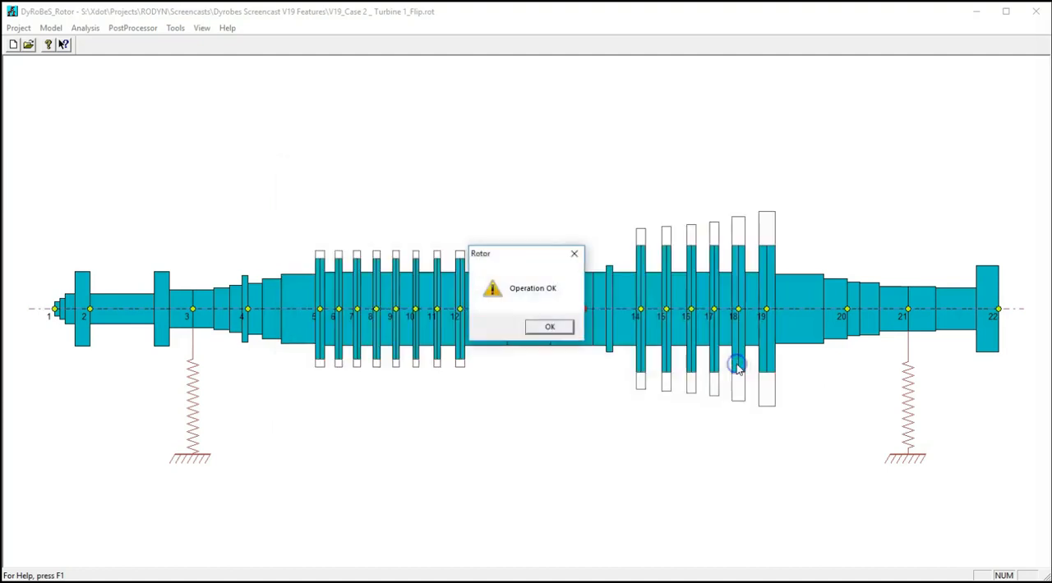
{"action": "left_click", "coordinate": [549, 325]}
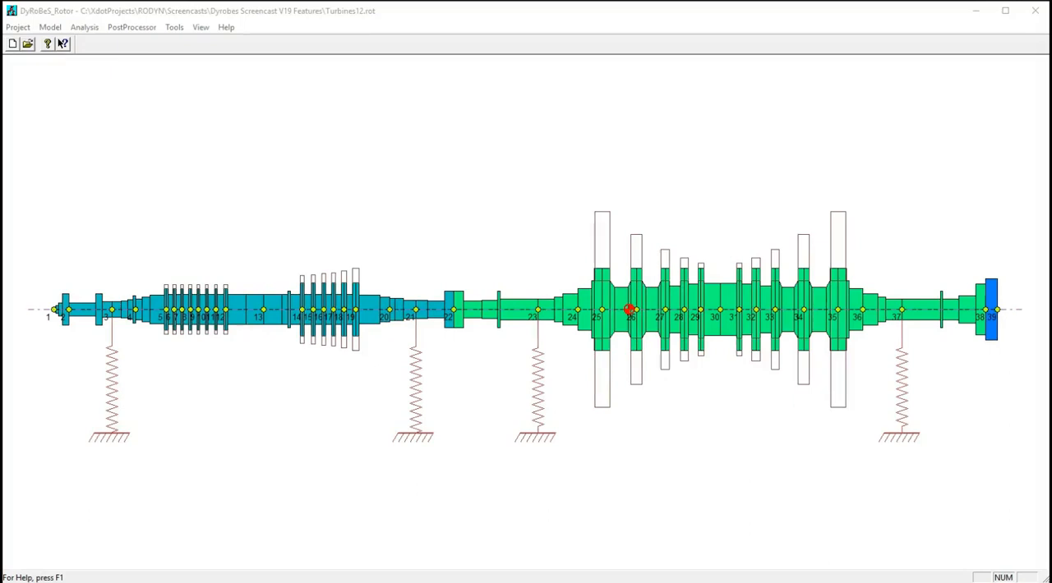
Start another Model Combining on Turbines12 with V19_Case 2_Generator.rot as the added model.
{"action": "left_click", "coordinate": [17, 26]}
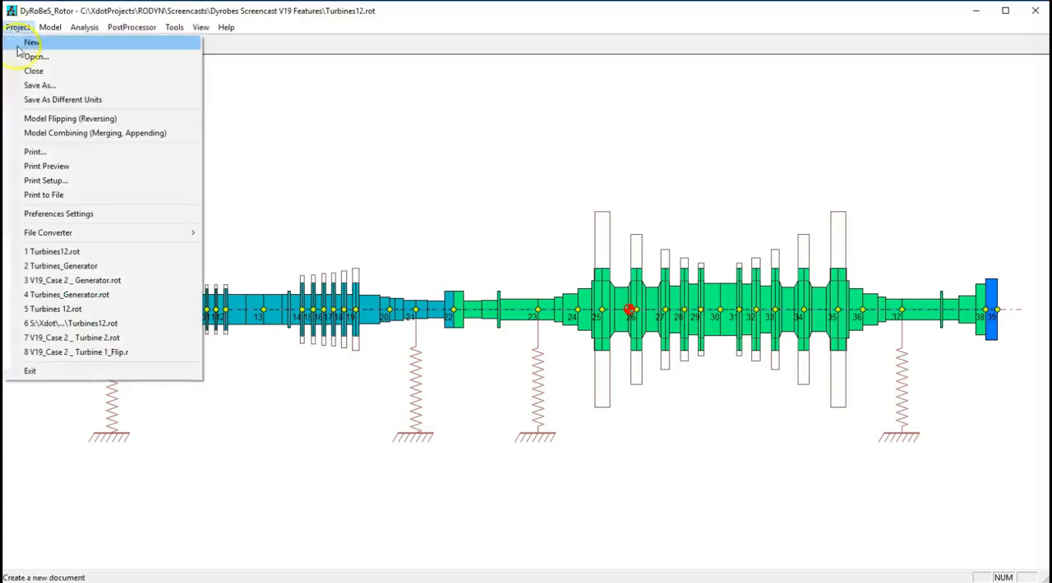
{"action": "left_click", "coordinate": [95, 132]}
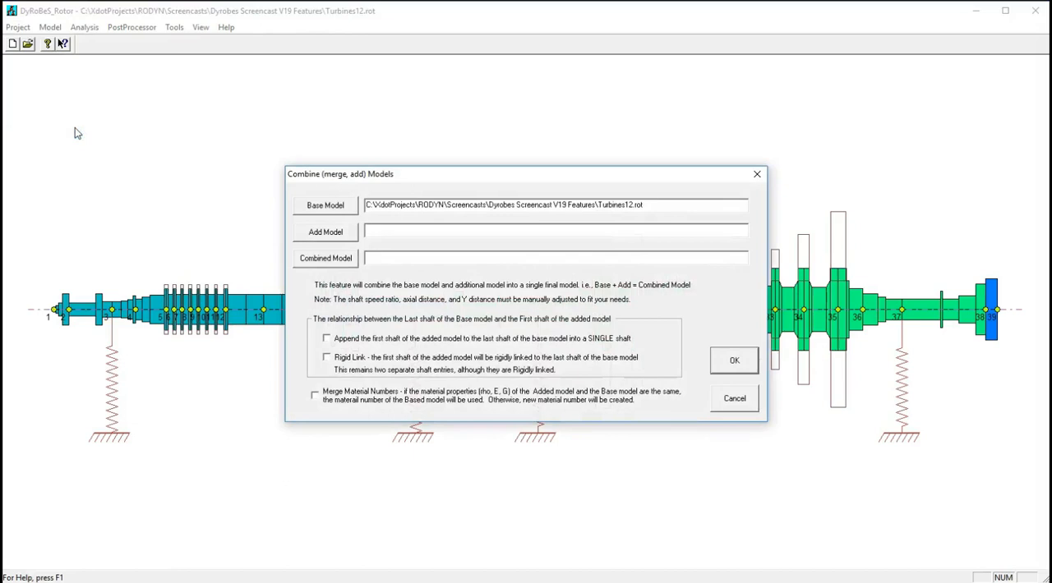
{"action": "mouse_move", "coordinate": [240, 214]}
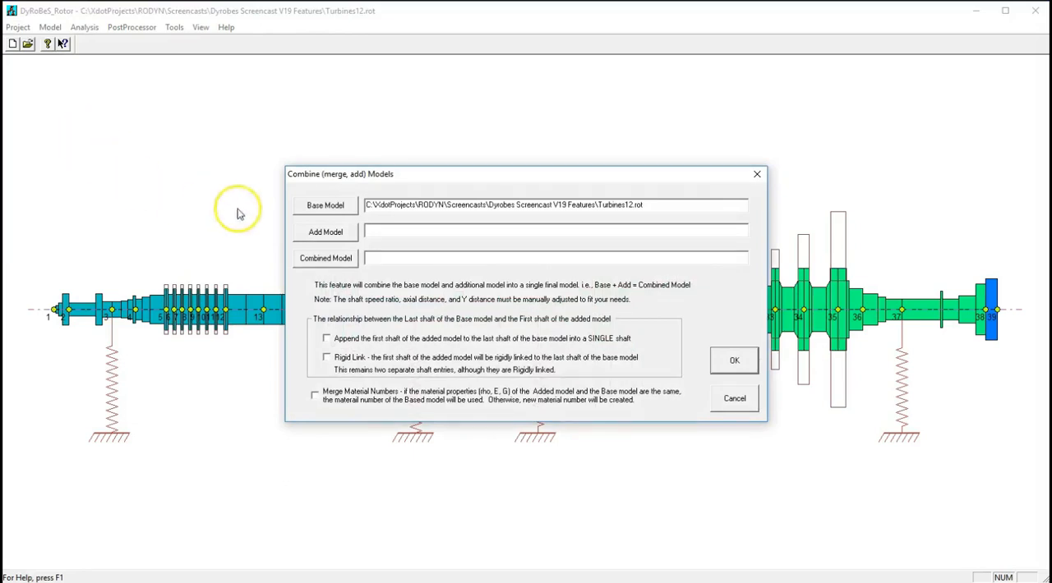
{"action": "left_click", "coordinate": [325, 232]}
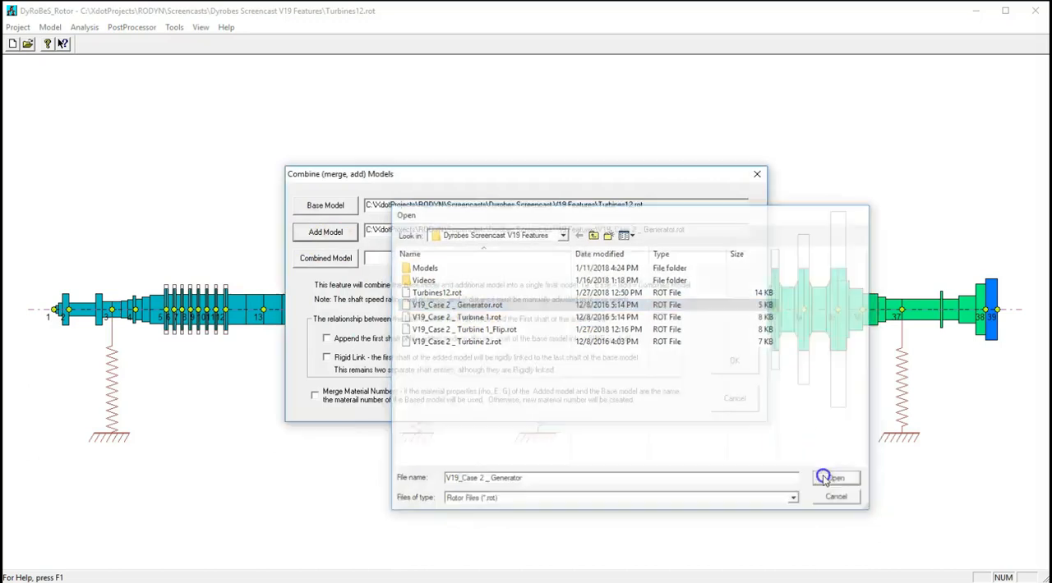
{"action": "left_click", "coordinate": [835, 477]}
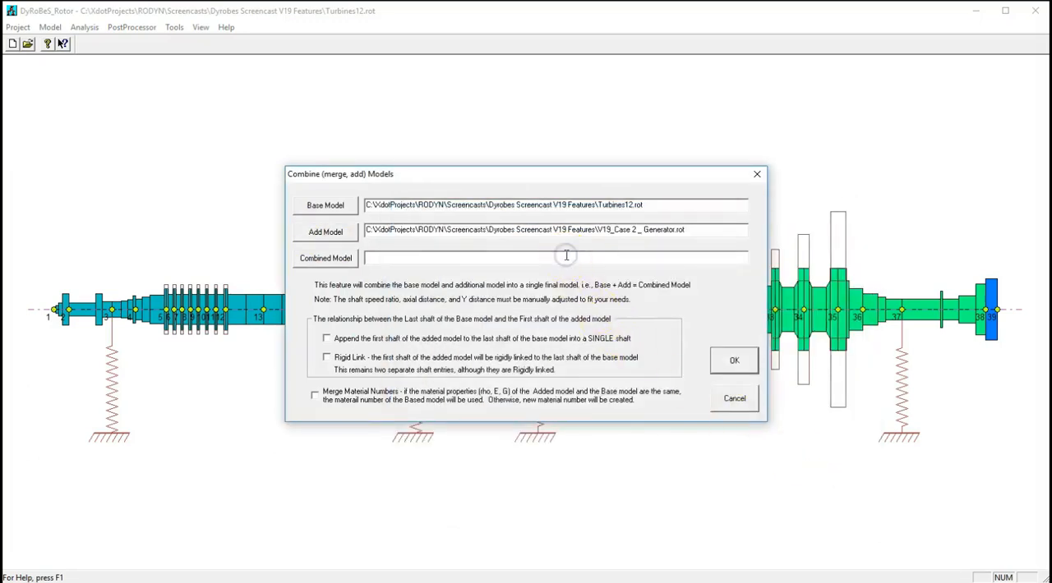
Name the result Turbines_Generator.rot with Append shaft and Merge Material Numbers checked, and combine.
{"action": "type", "text": "Turbines_Gene"}
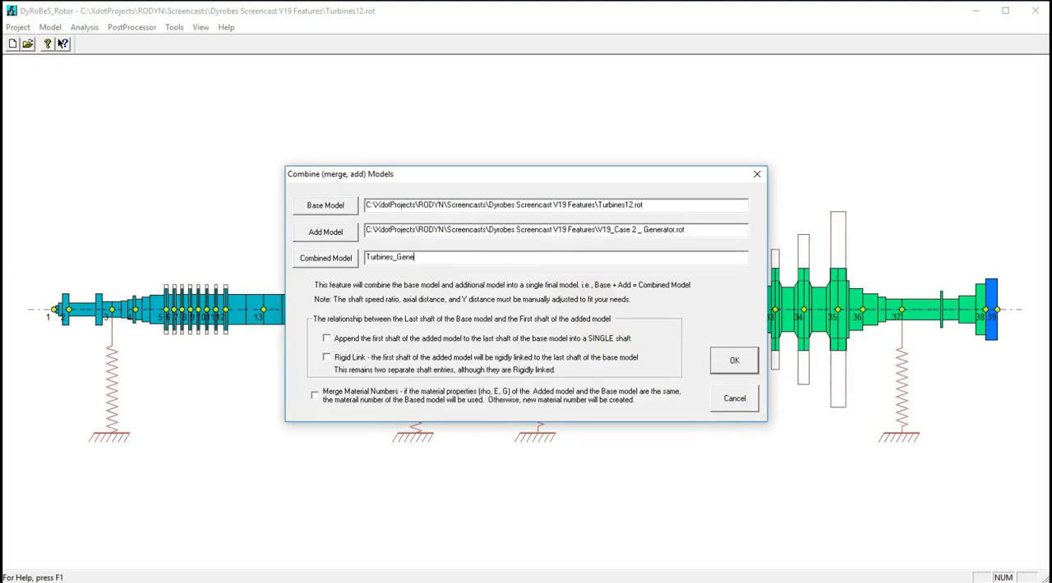
{"action": "type", "text": "rator"}
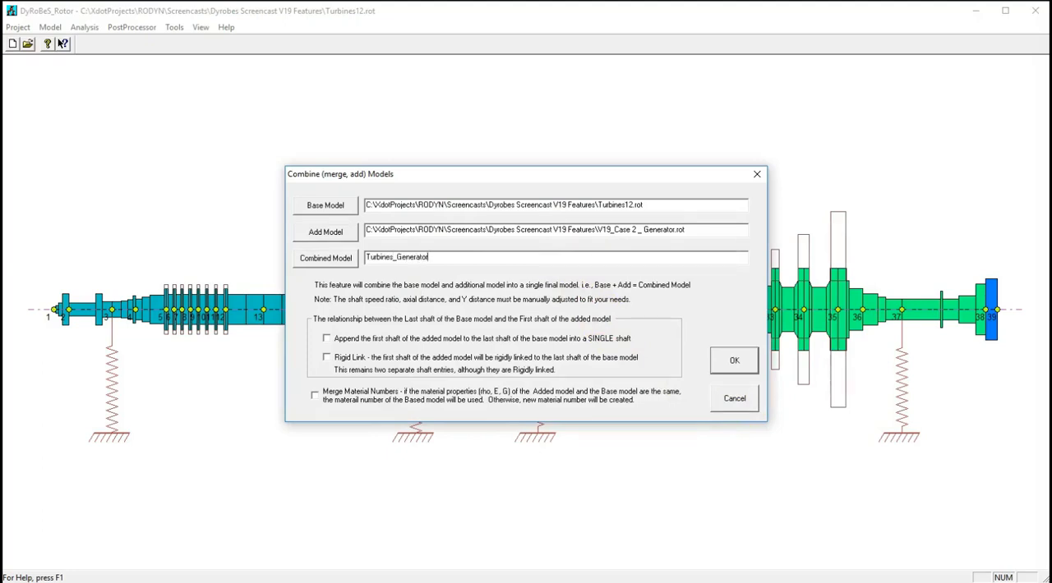
{"action": "type", "text": ".rot"}
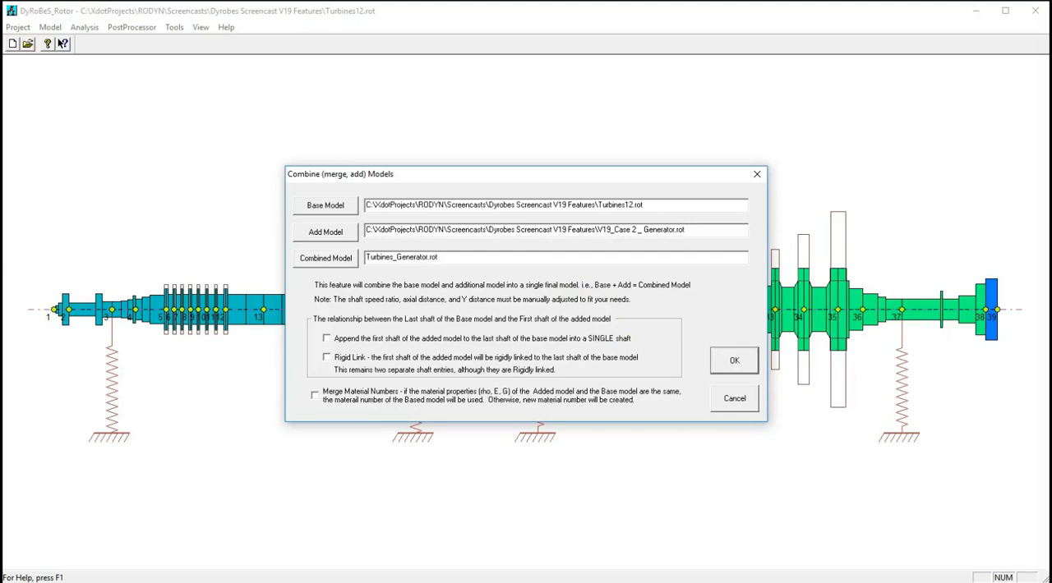
{"action": "left_click", "coordinate": [327, 338]}
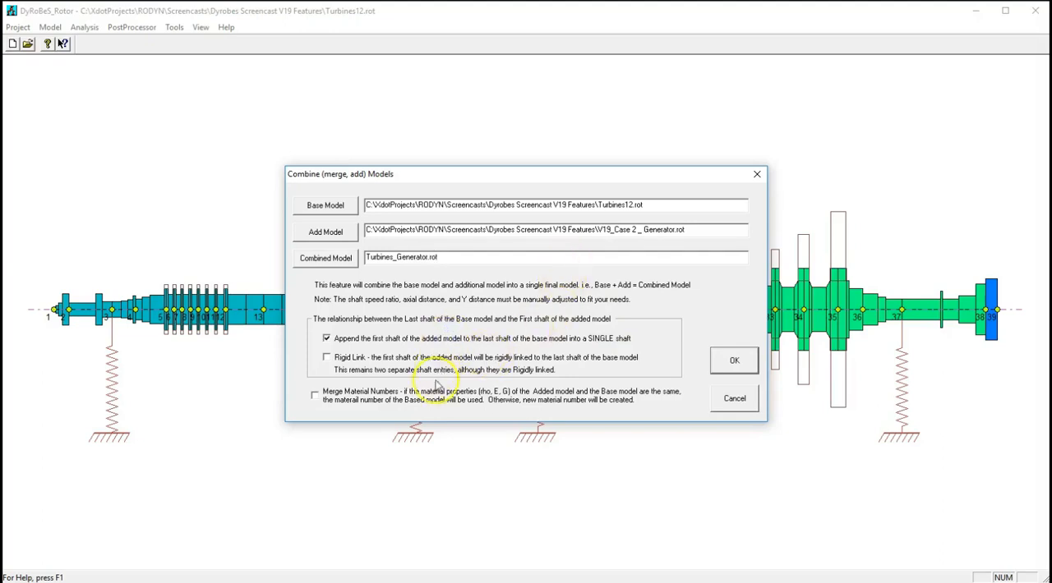
{"action": "left_click", "coordinate": [314, 394]}
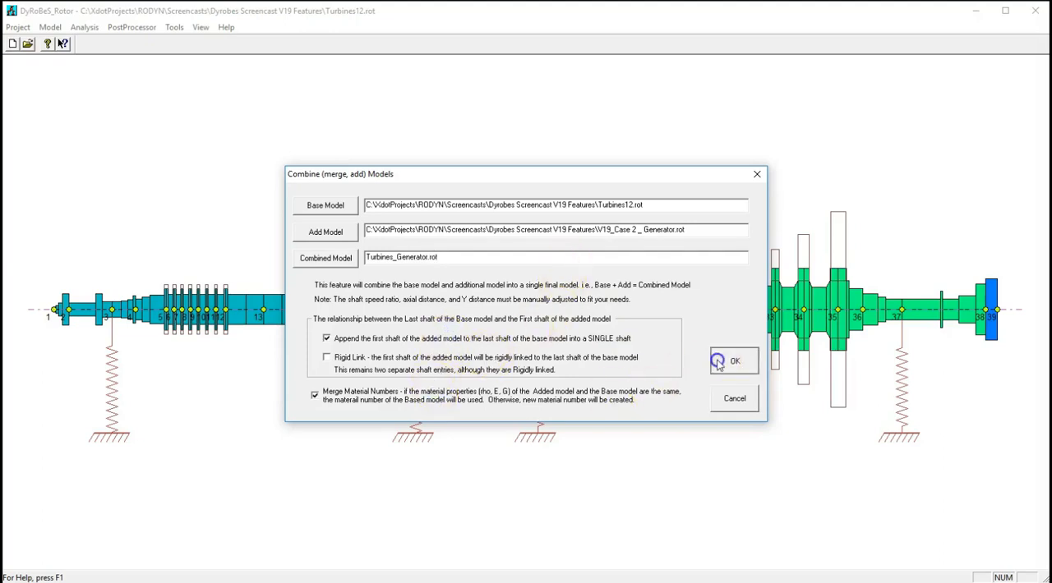
{"action": "left_click", "coordinate": [733, 361]}
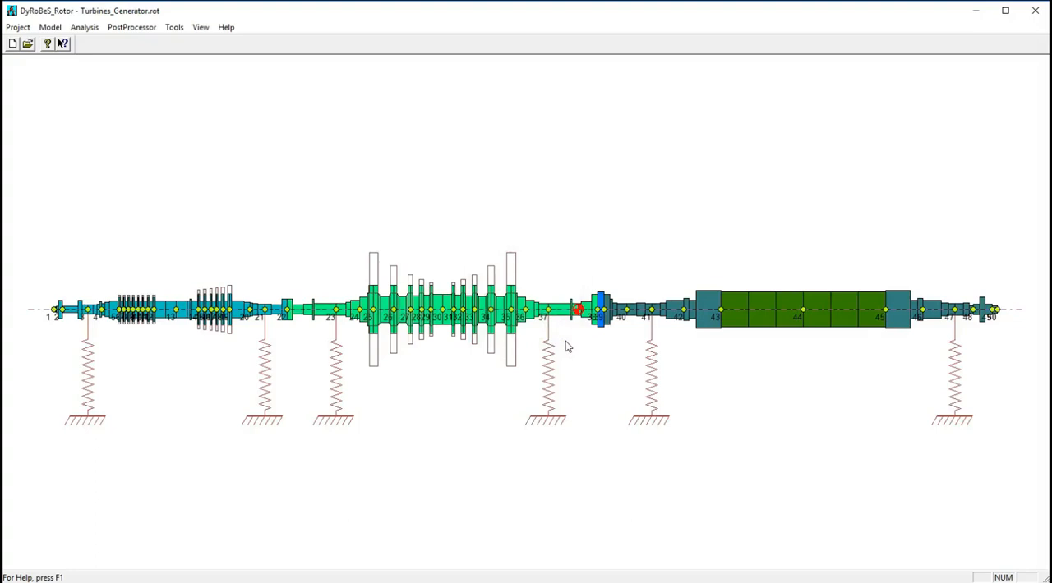
Run a lateral Critical Speed Analysis on Turbines_Generator.rot and view the critical speed post-processing options.
{"action": "left_click", "coordinate": [85, 26]}
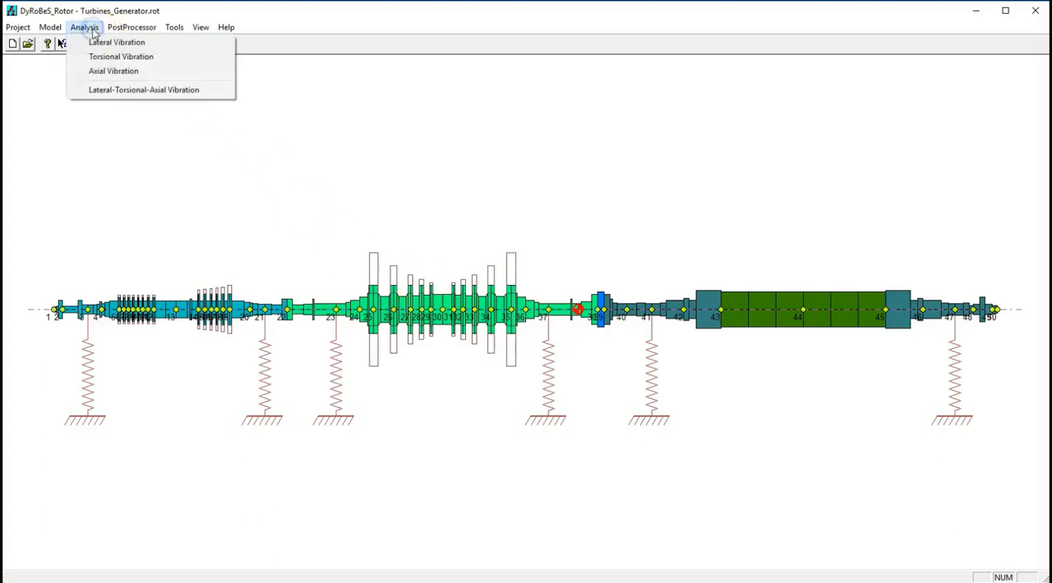
{"action": "left_click", "coordinate": [115, 43]}
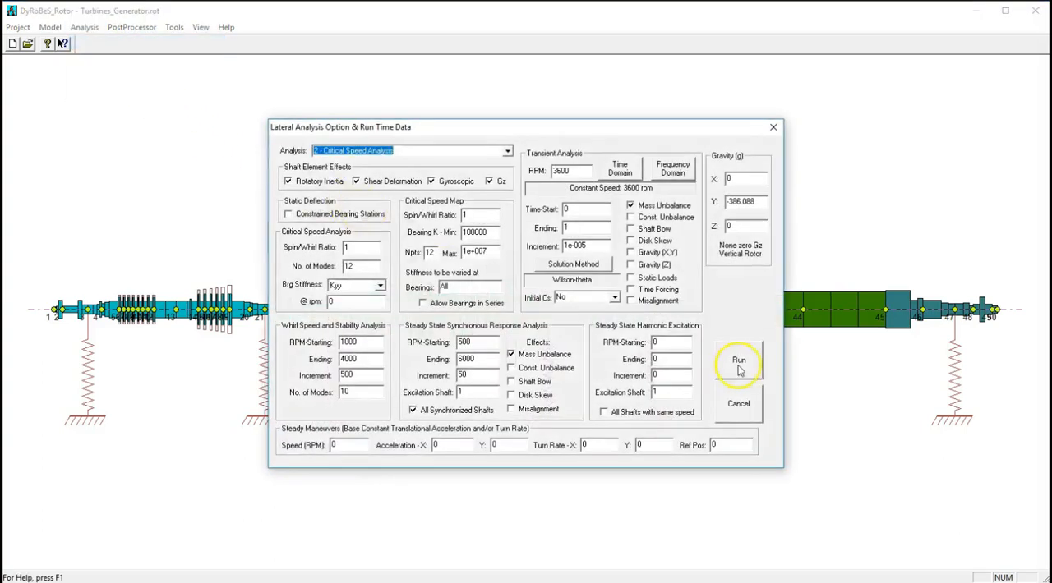
{"action": "left_click", "coordinate": [738, 360]}
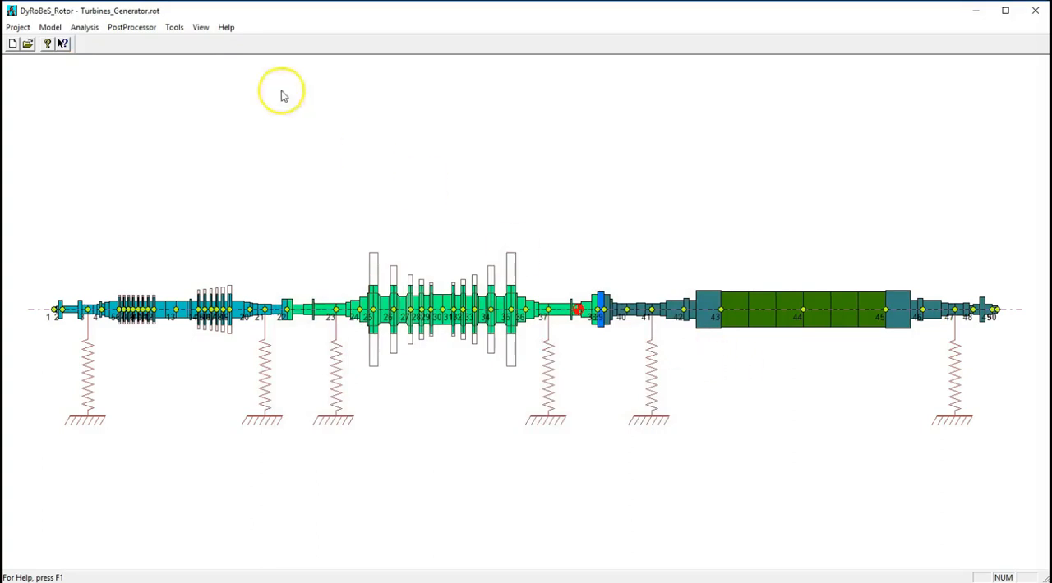
{"action": "left_click", "coordinate": [131, 26]}
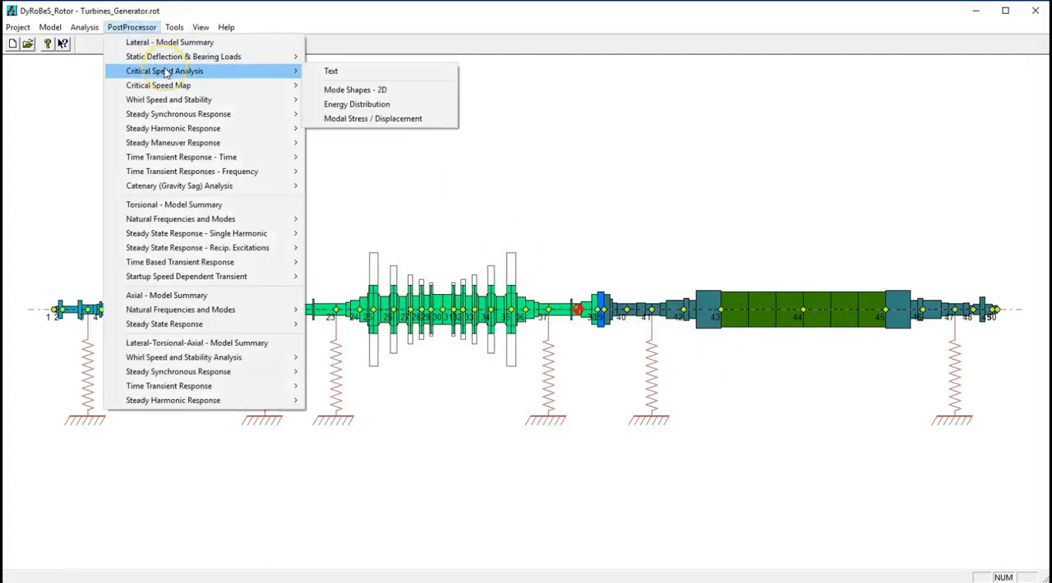
{"action": "left_click", "coordinate": [769, 221]}
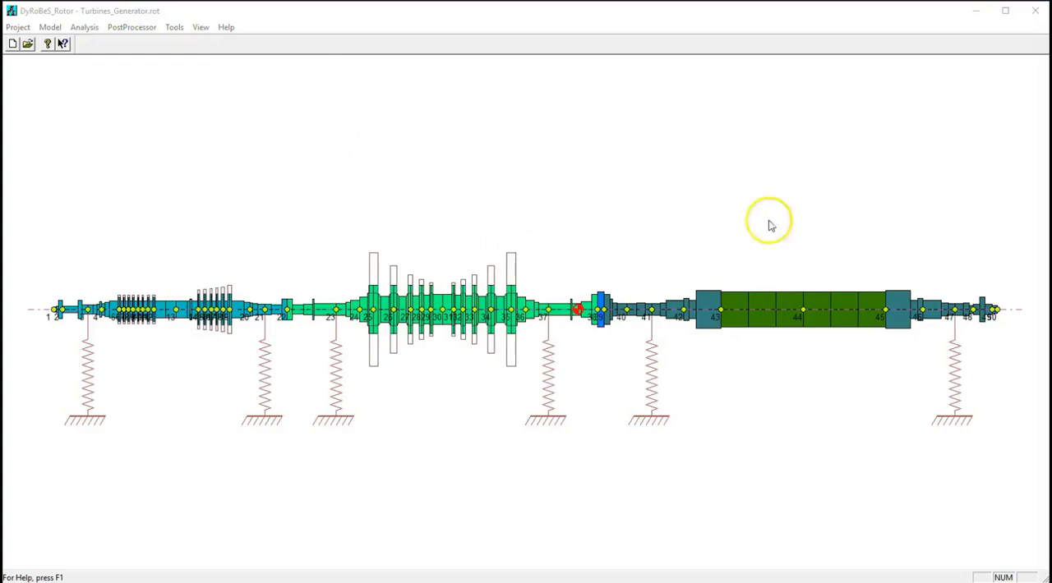